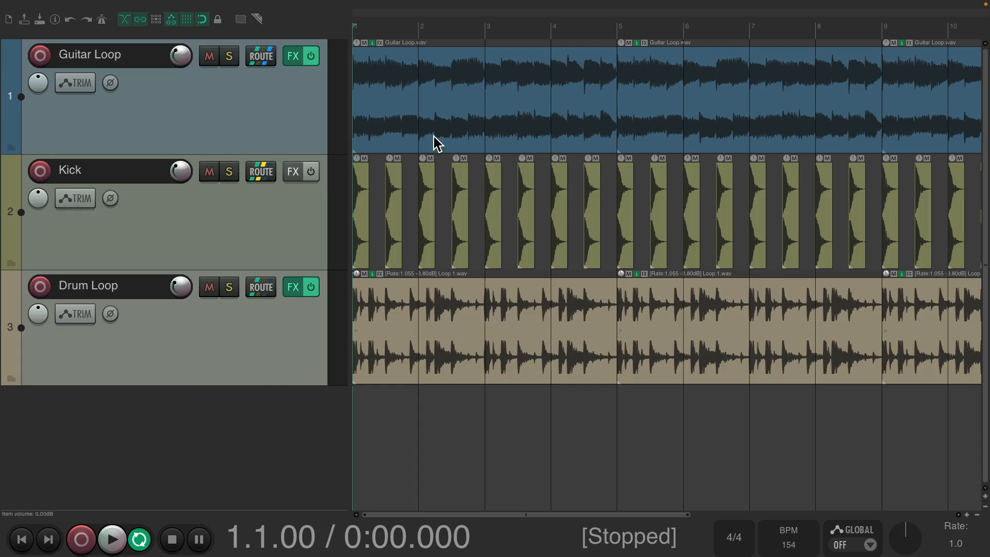
Mute Kick and Drum Loop, play the guitar alone, then unmute both drum tracks.
click(208, 171)
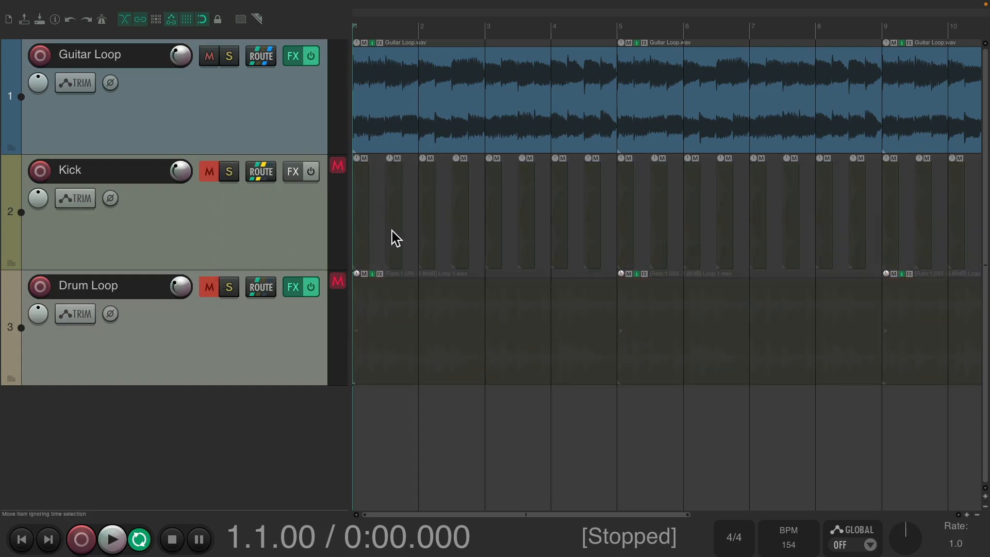
click(111, 539)
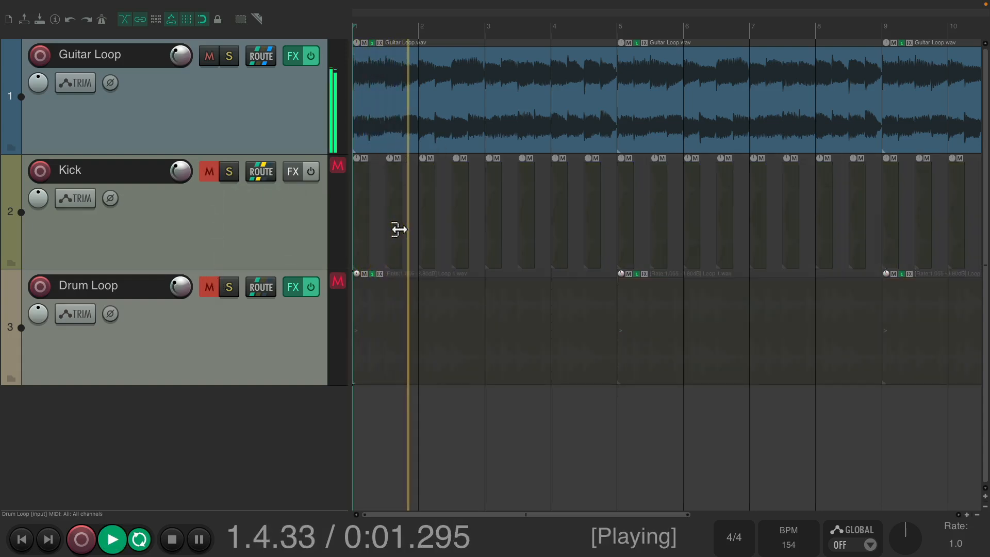
click(171, 539)
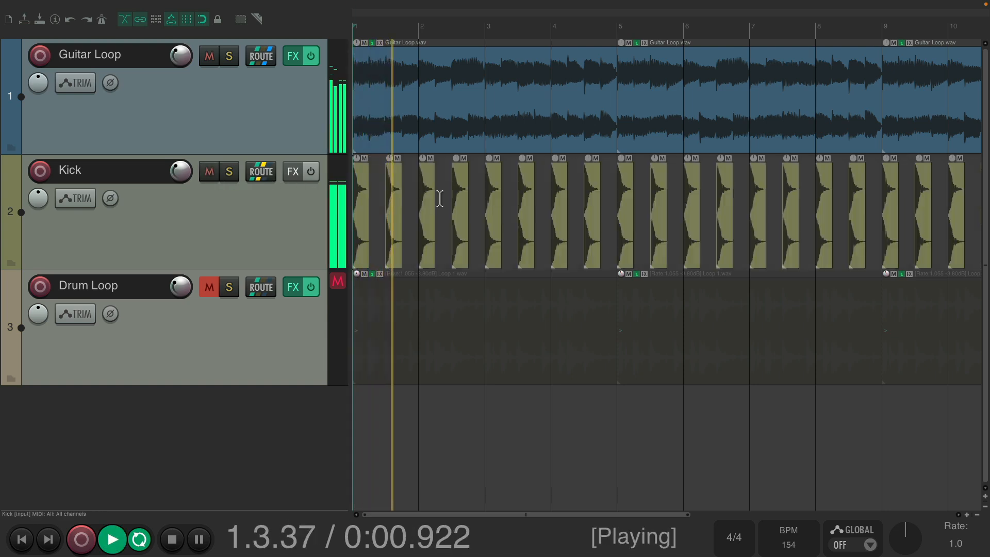
click(171, 539)
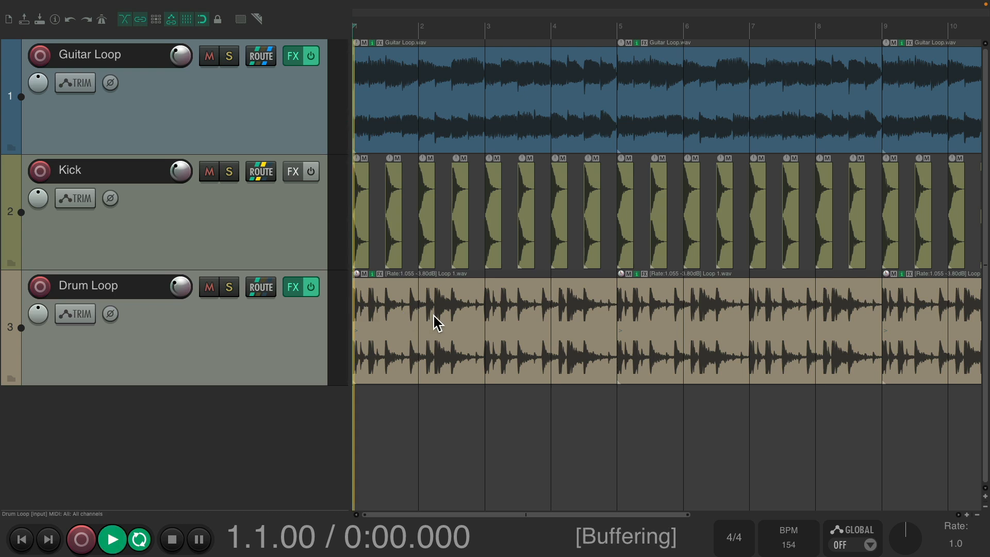
Play all three tracks together, stop, and hold Alt over the Drum Loop fader in the mixer.
click(111, 538)
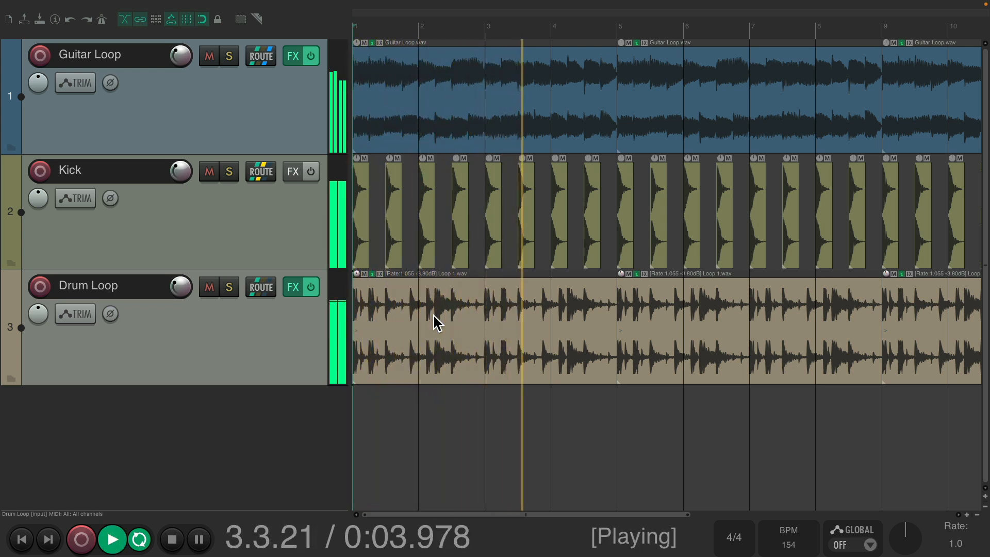
click(171, 539)
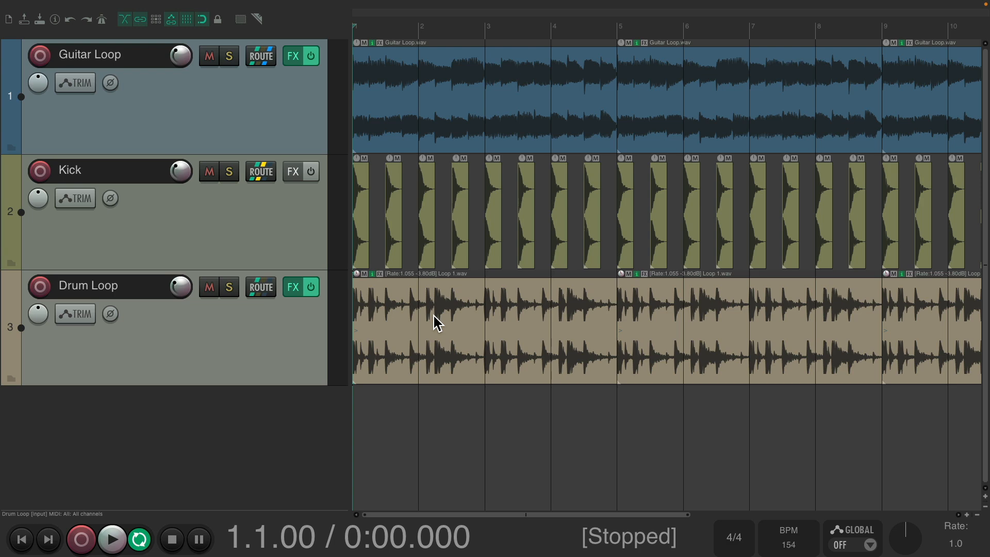
mouse_move(465, 295)
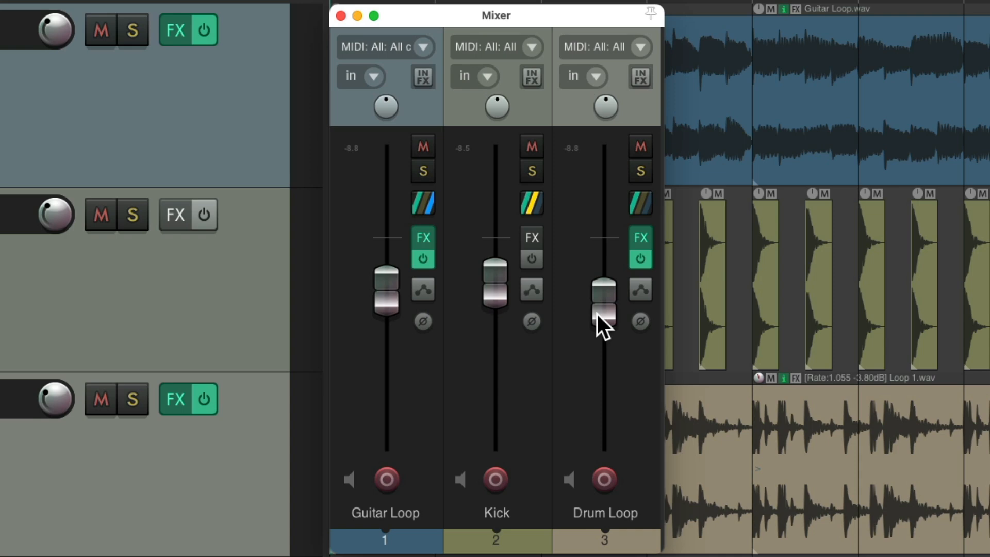
key(alt)
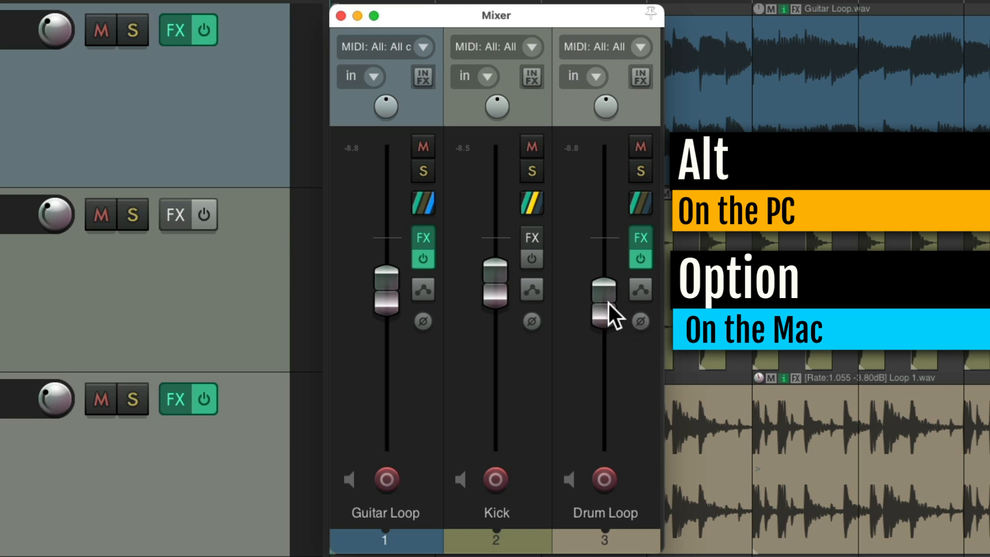
mouse_move(606, 319)
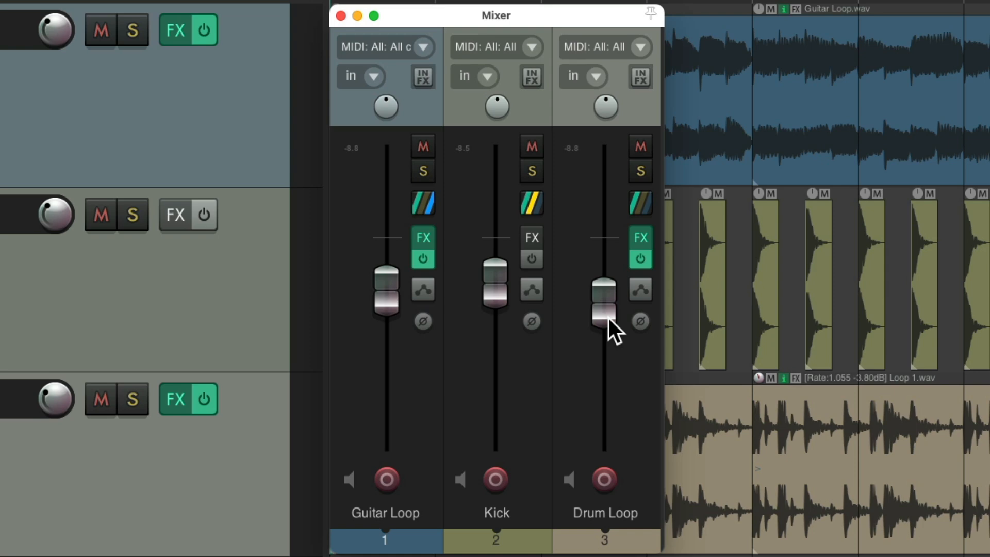
Choose Touch from the Drum Loop channel's automation mode menu.
click(640, 289)
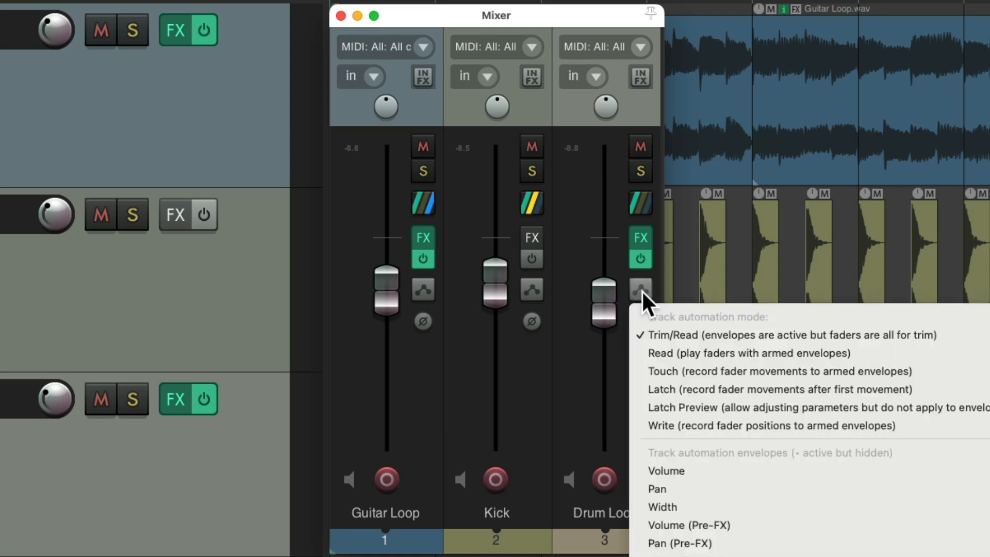
mouse_move(644, 379)
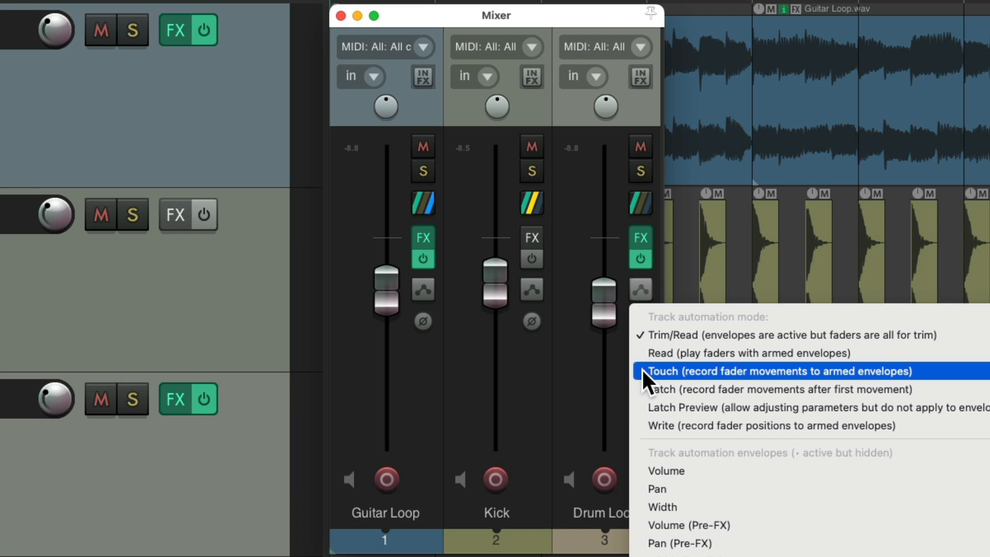
click(778, 371)
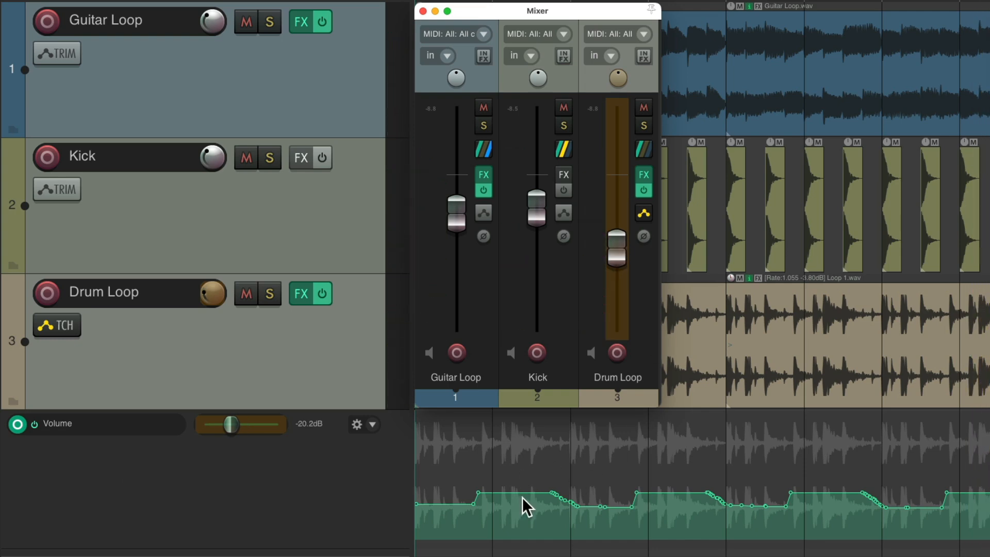
mouse_move(830, 521)
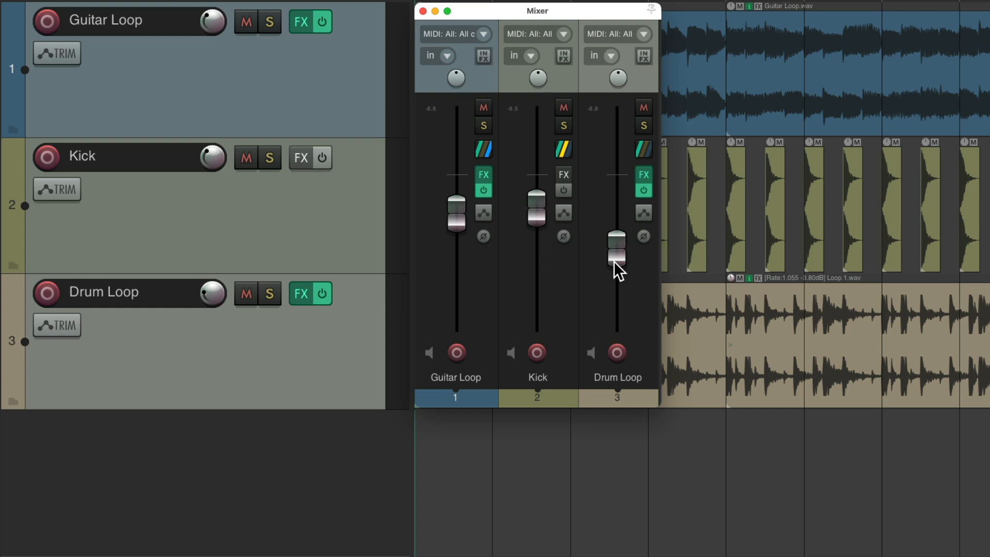
Return the Drum Loop mixer strip to Touch automation mode after undoing the envelope.
click(643, 213)
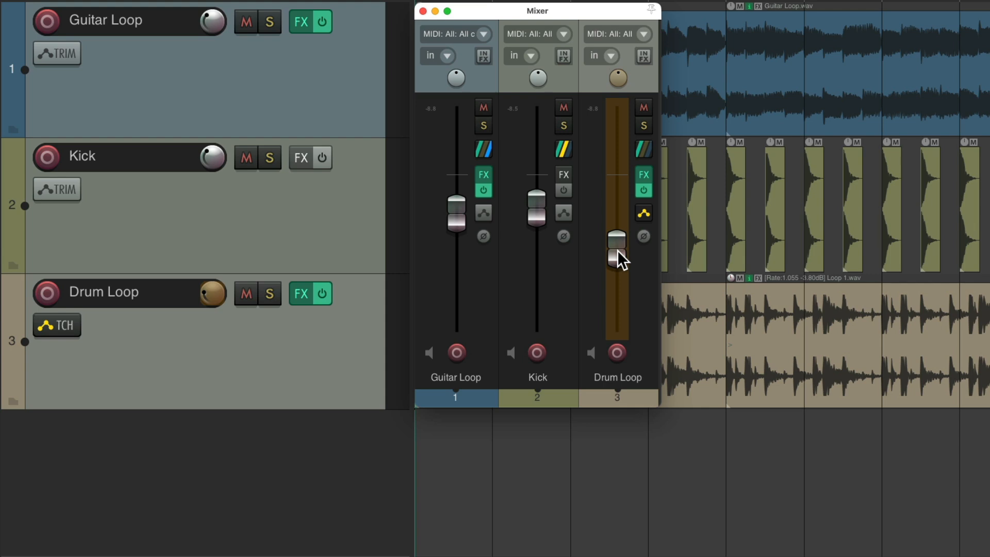
mouse_move(622, 259)
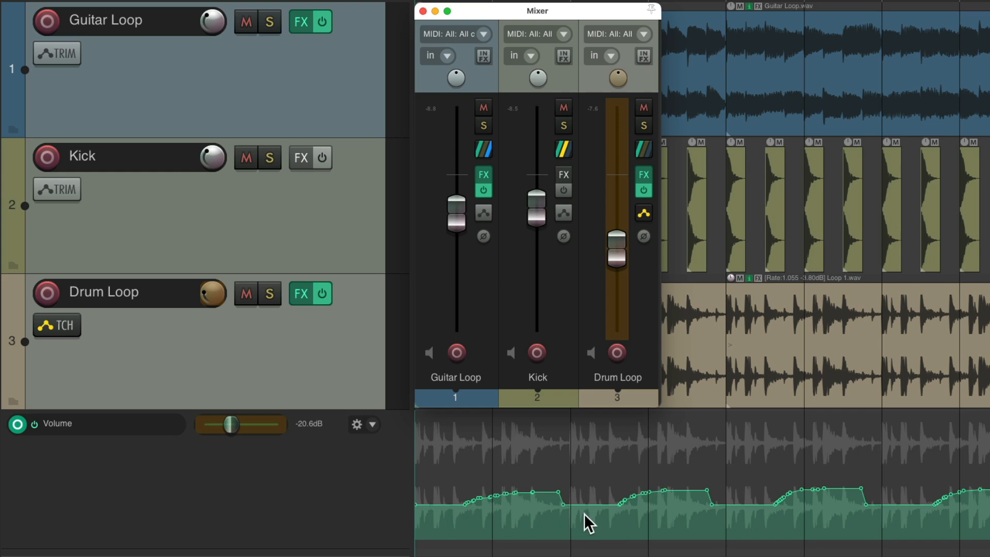
mouse_move(916, 524)
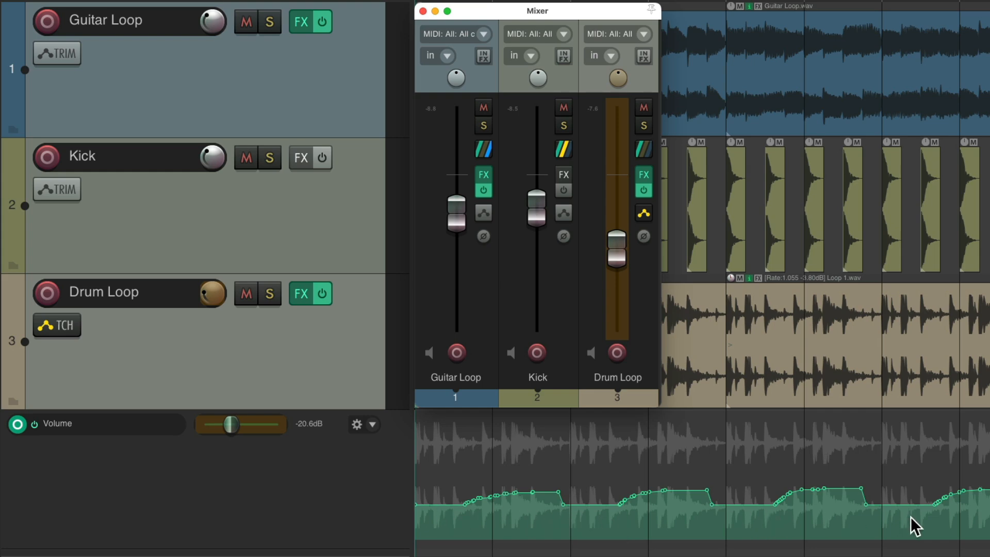